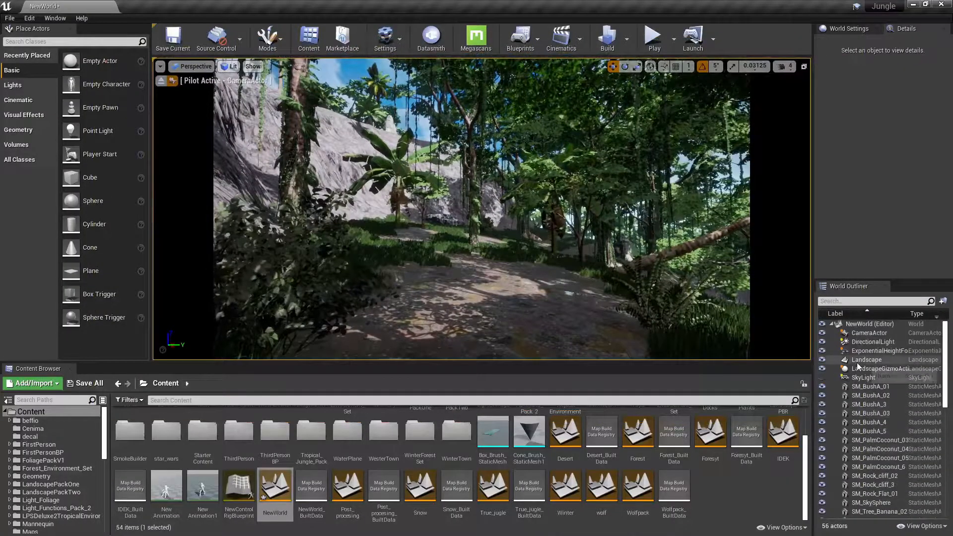
- Add a second Directional Light next to the existing one and select it
click(871, 342)
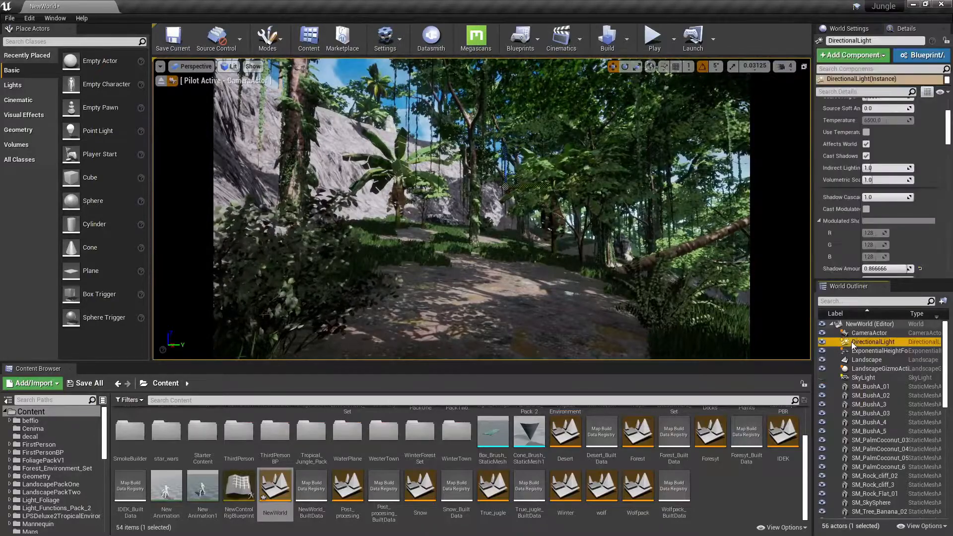
scroll(down, 3)
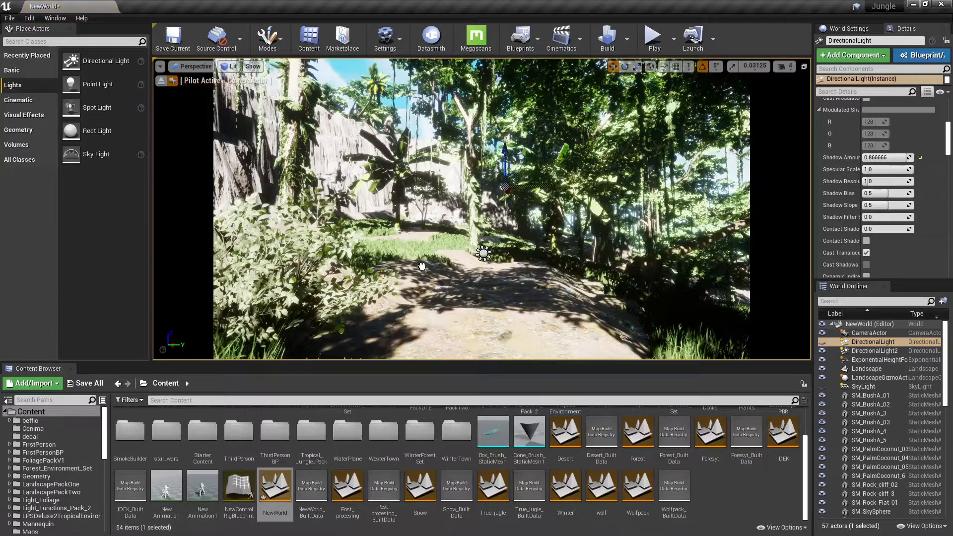
click(875, 351)
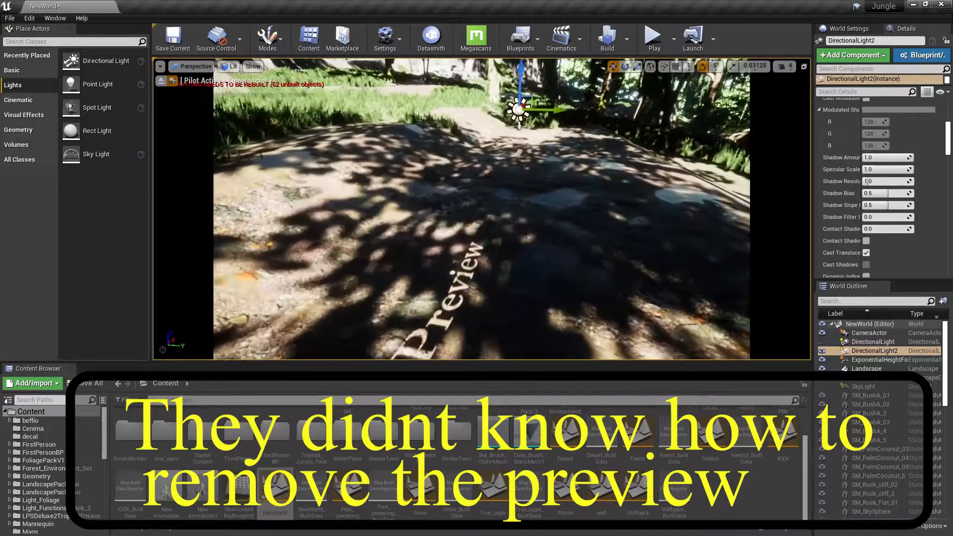
- Turn off the Preview Shadows Indicator under Show > Visualize
click(253, 66)
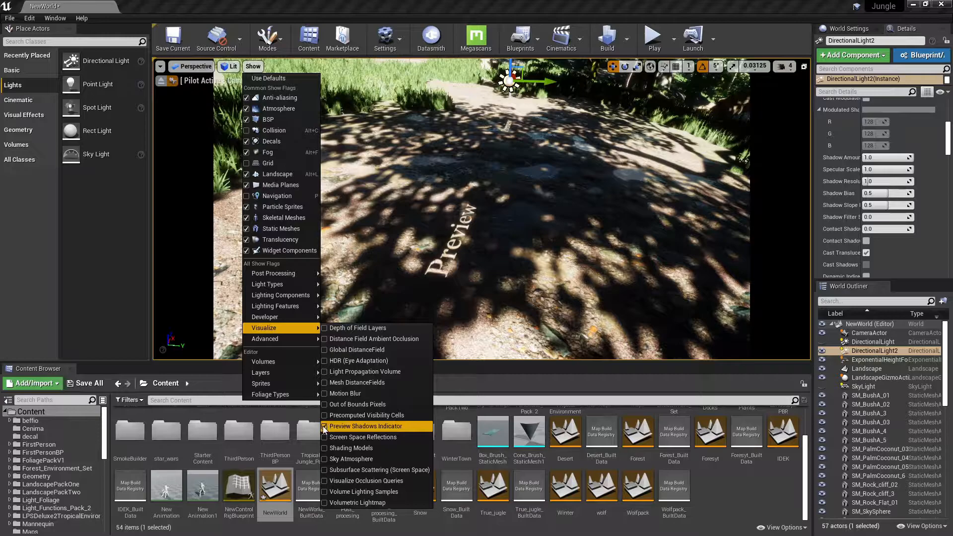
click(367, 426)
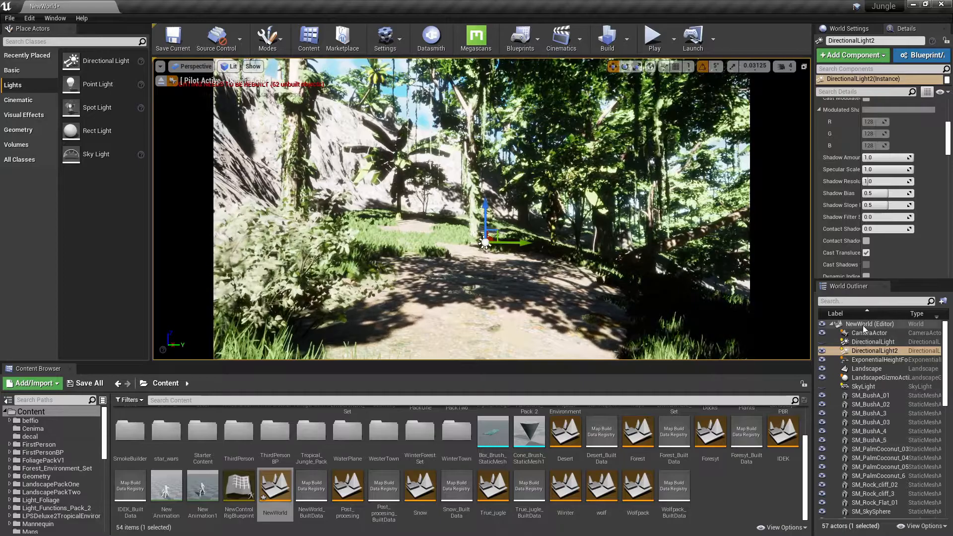
- Place a new Sky Light and set its Intensity Scale to 2.0
click(870, 332)
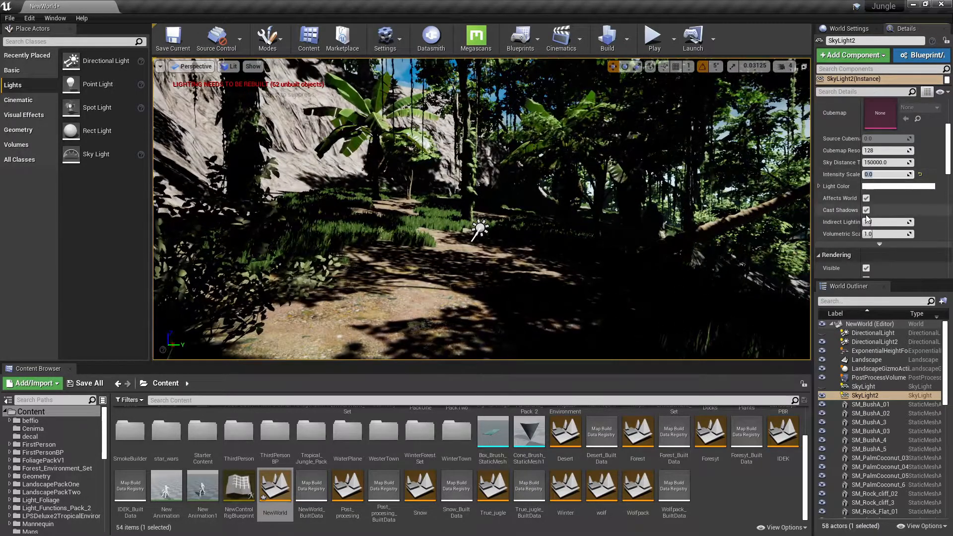
text(2.0)
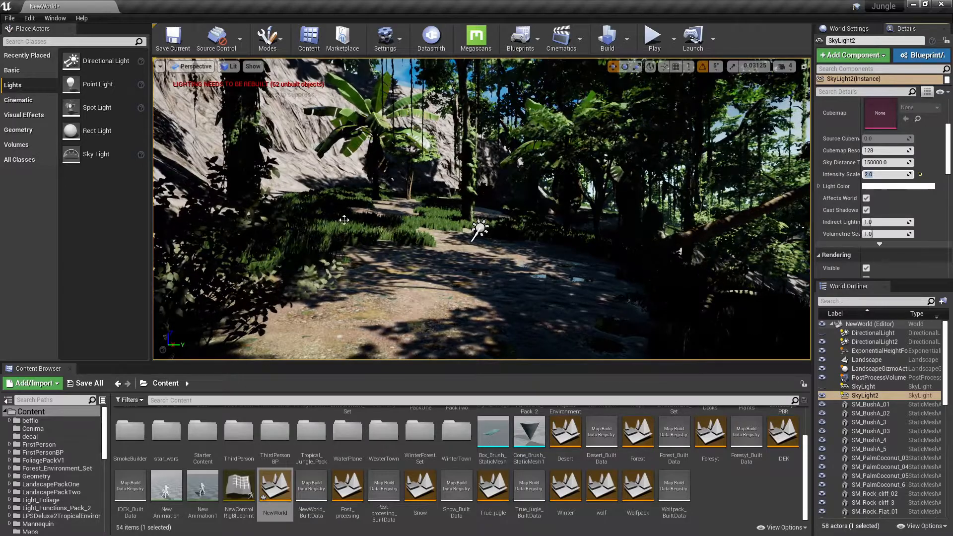
text(3)
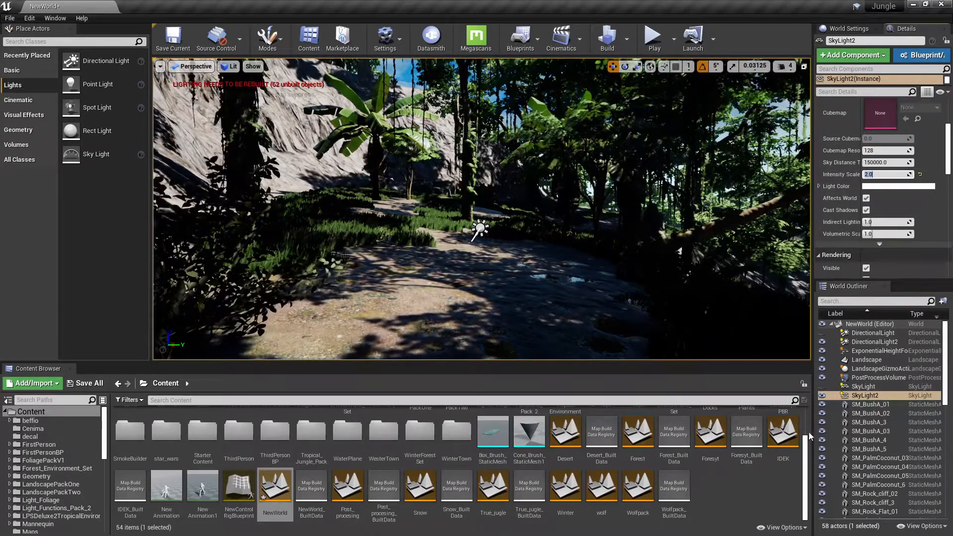
- Set DirectionalLight2's Indirect Lighting Intensity to 2.0, add a Lightmass Importance Volume, rebuild lighting
click(874, 342)
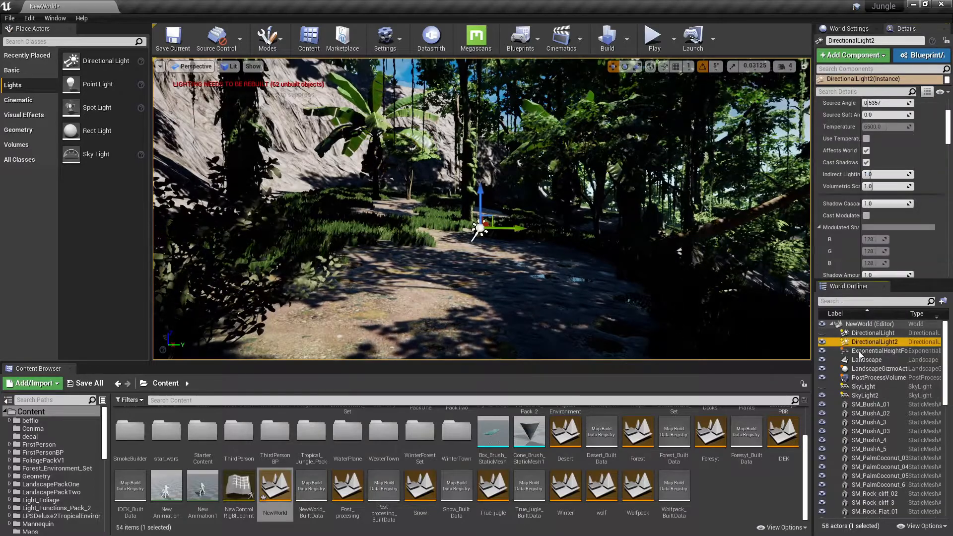
mouse_move(845, 174)
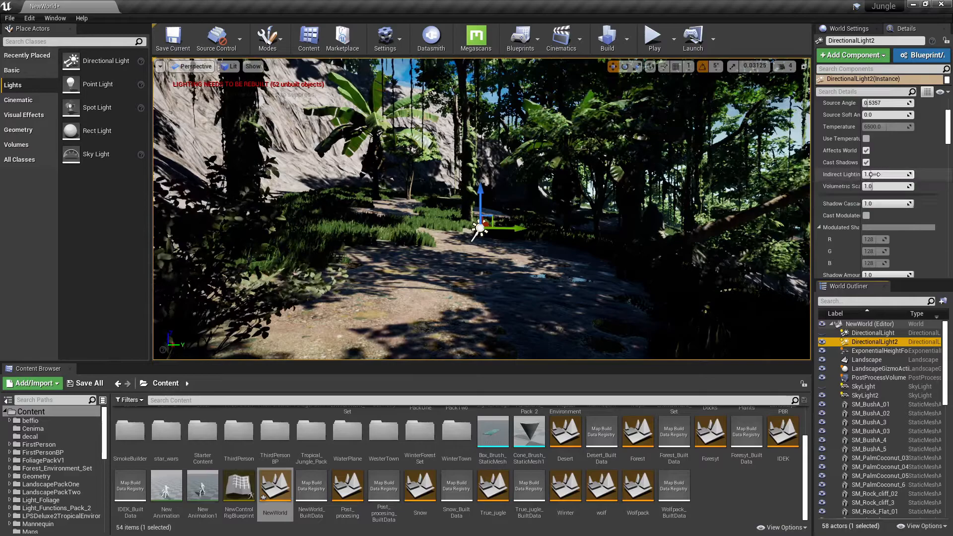
text(2.0)
click(74, 41)
text(lig)
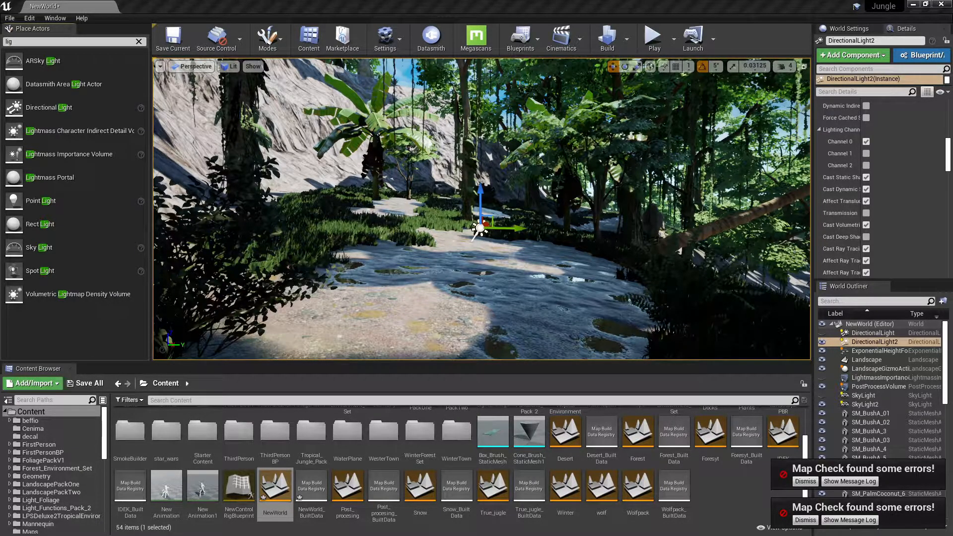
- Give DirectionalLight2 one shadow cascade and 0.8 Shadow Amount, and delete the original SkyLight
scroll(down, 3)
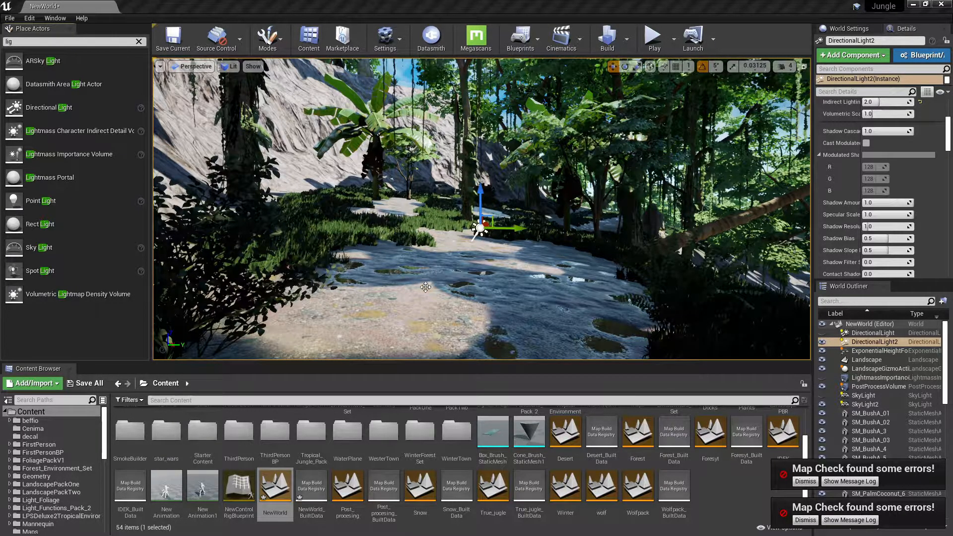
click(859, 359)
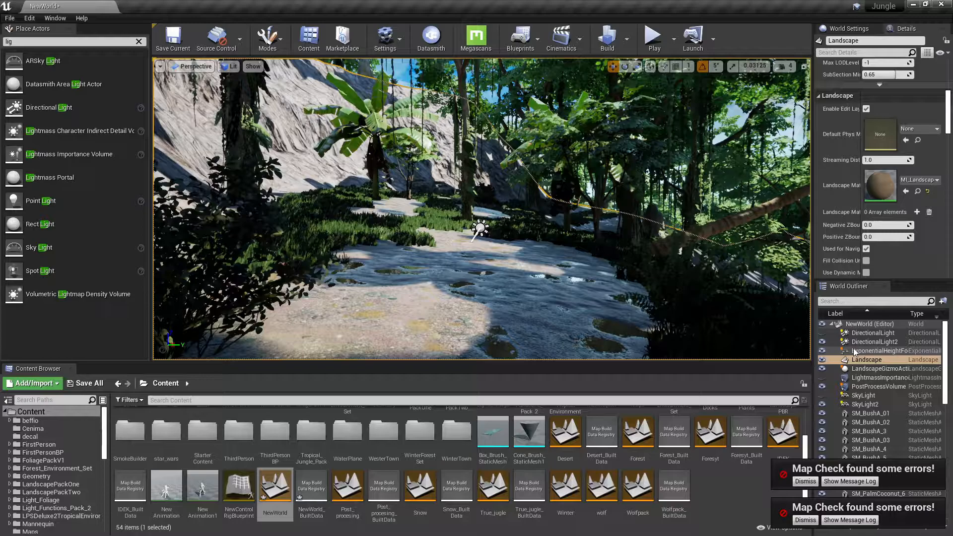
click(874, 341)
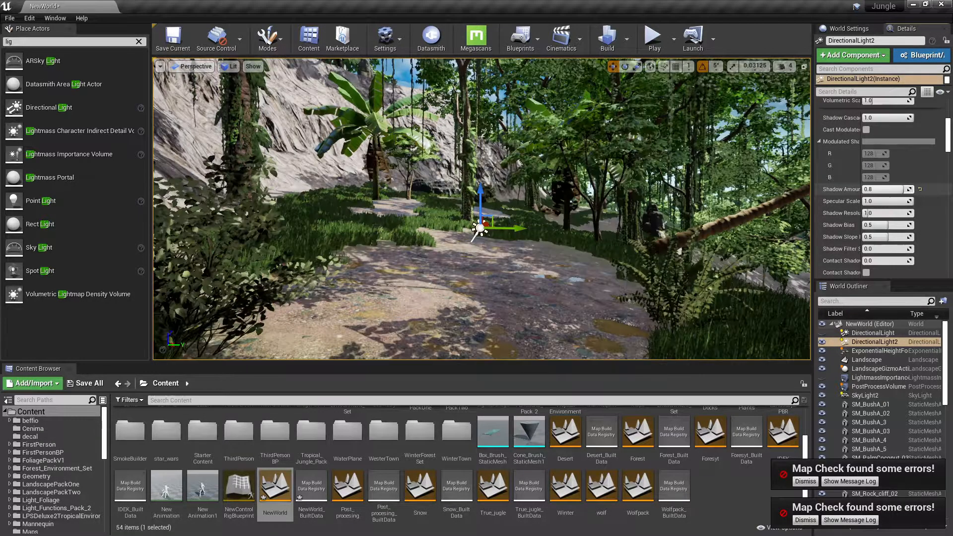
- Raise DirectionalLight2's Shadow Amount to about 0.92 and compare with DirectionalLight
drag(875, 189, 894, 189)
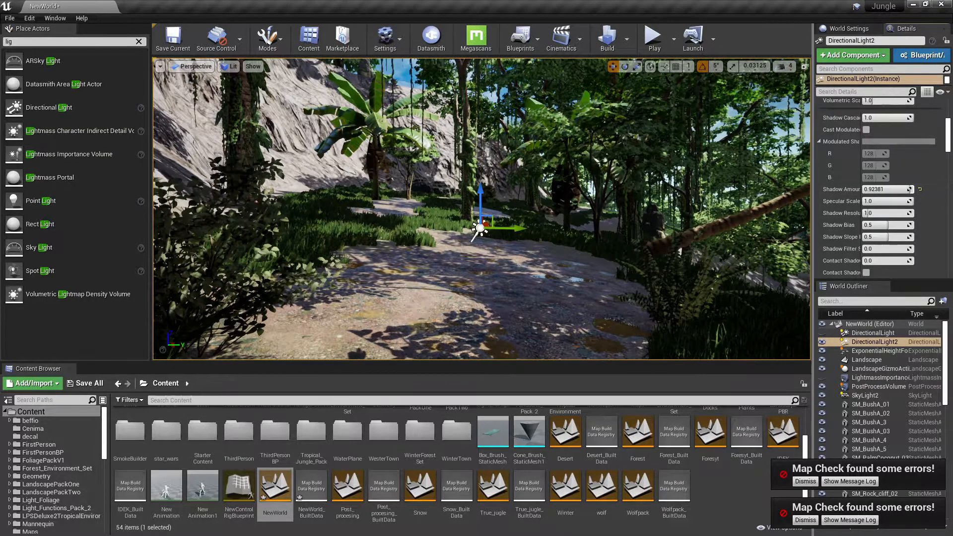
click(872, 333)
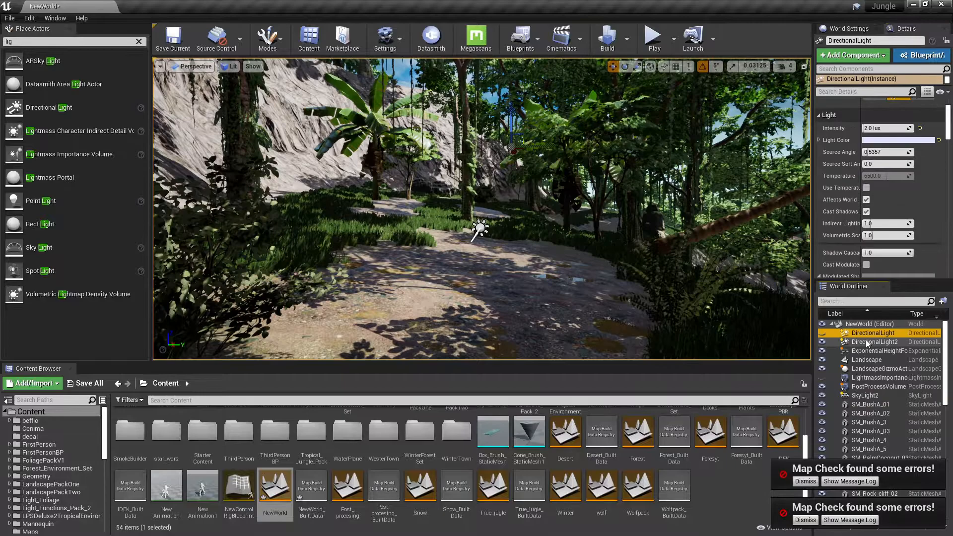
click(874, 342)
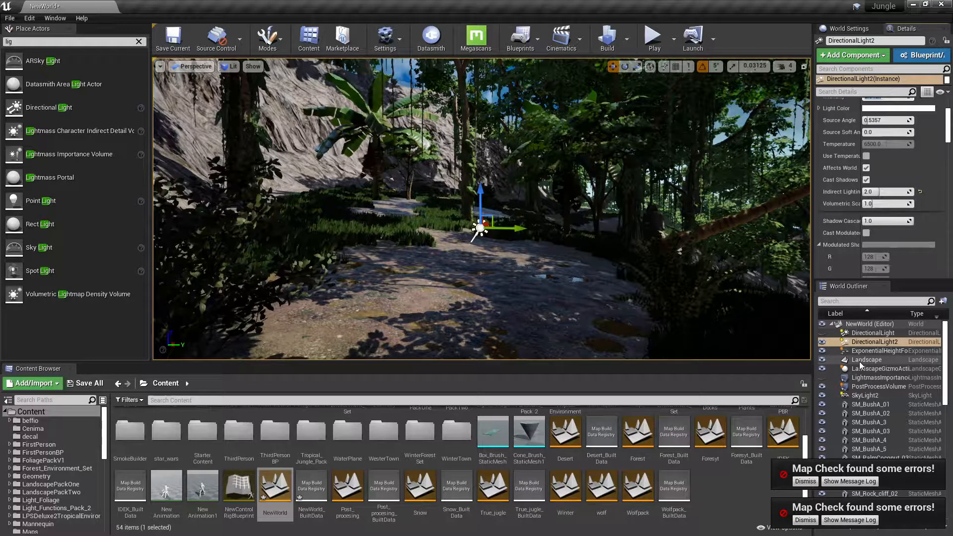
click(865, 395)
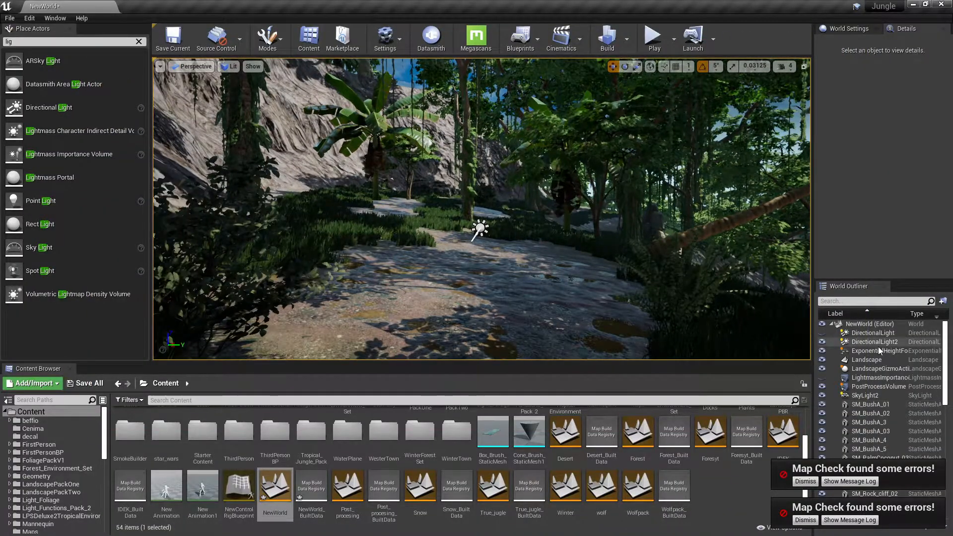
- Inspect PostProcessVolume, tune DirectionalLight2's Shadow Amount, and lower SkyLight2's Intensity Scale
click(882, 355)
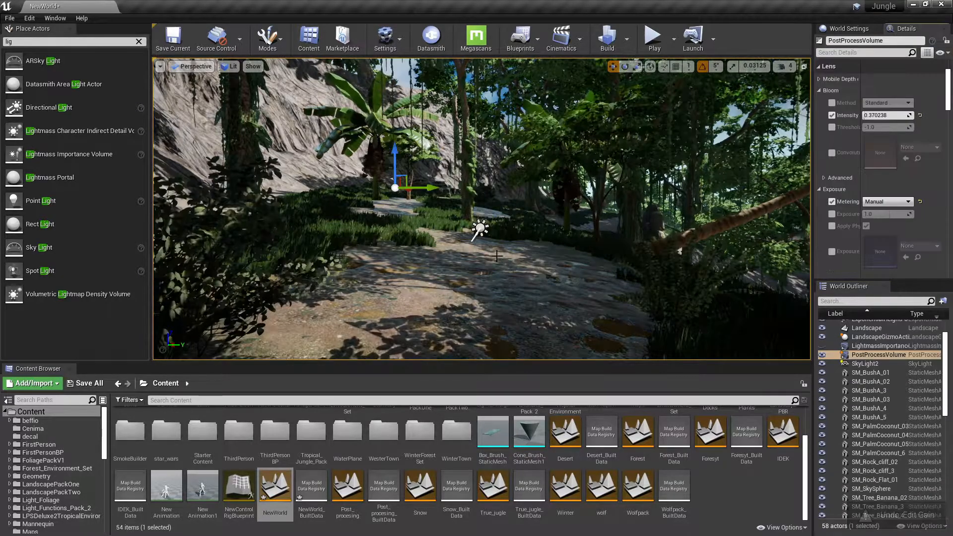
click(869, 342)
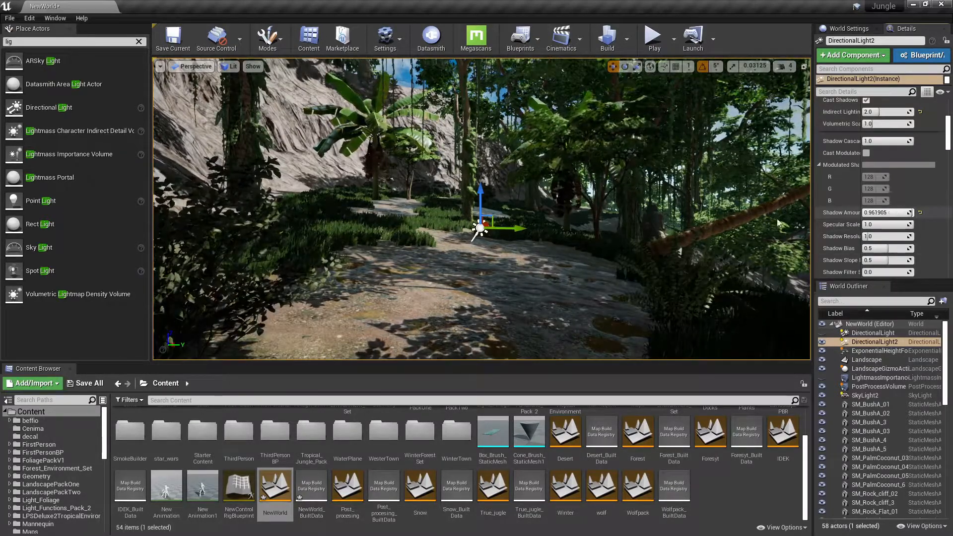
click(865, 395)
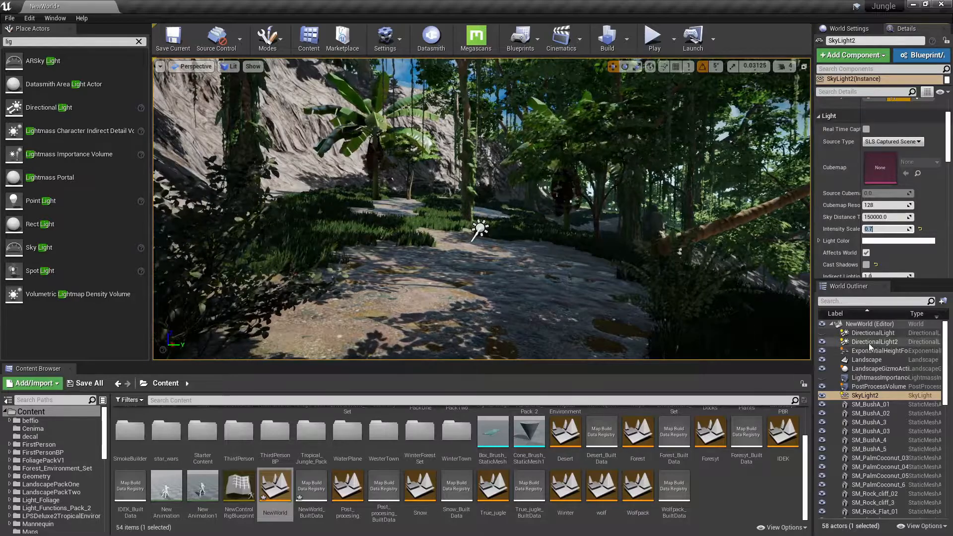
click(875, 342)
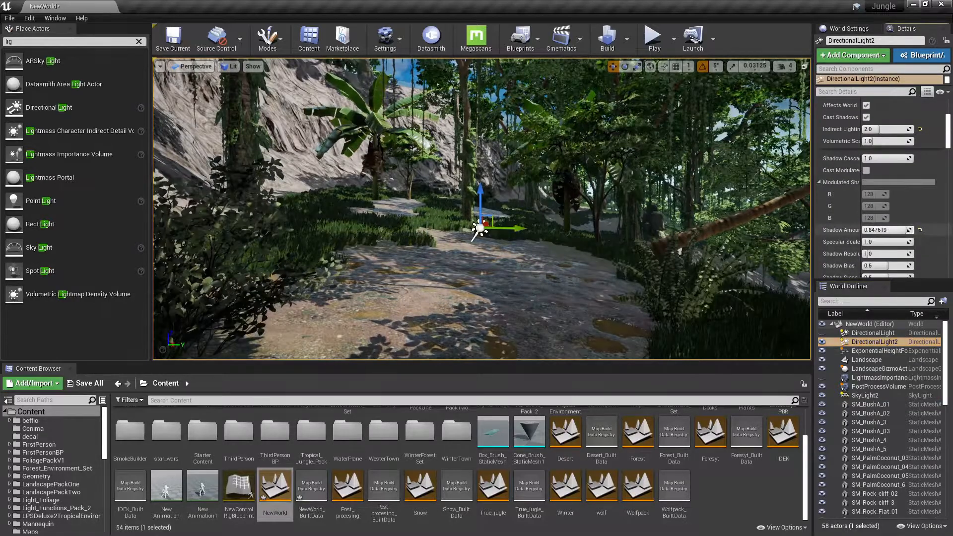